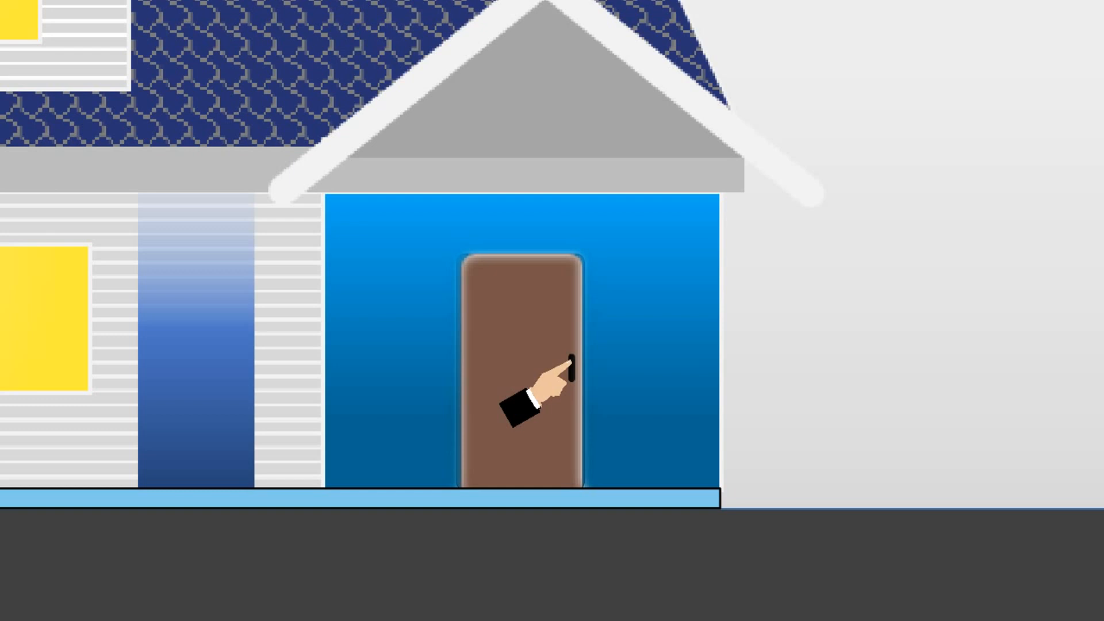
# Play the animation of the hand pushing the brown door open at its handle
pyautogui.click(556, 370)
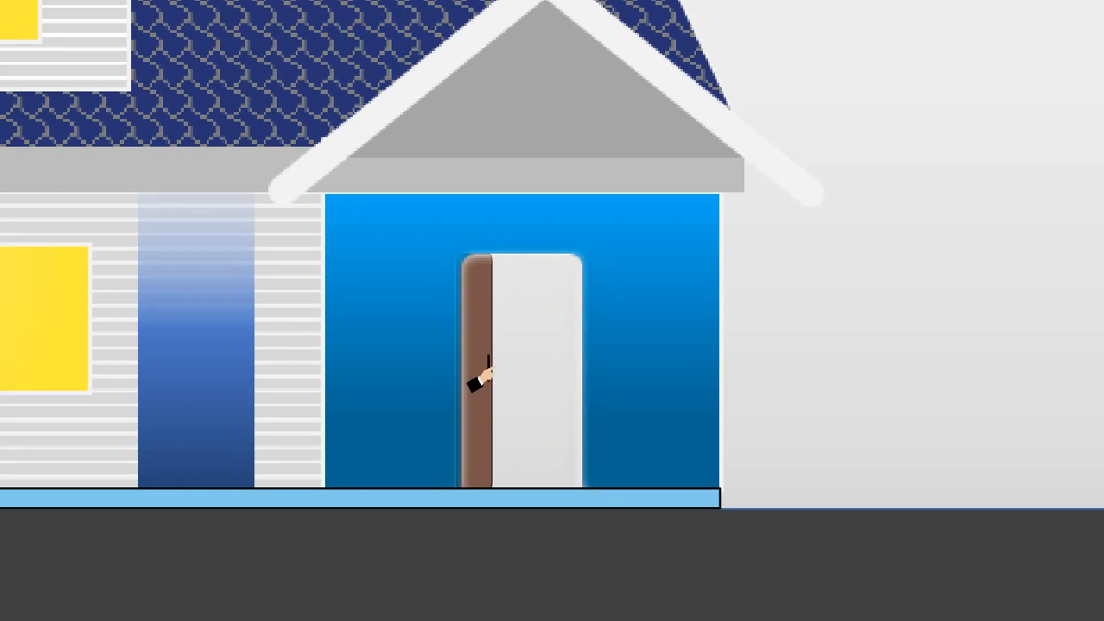